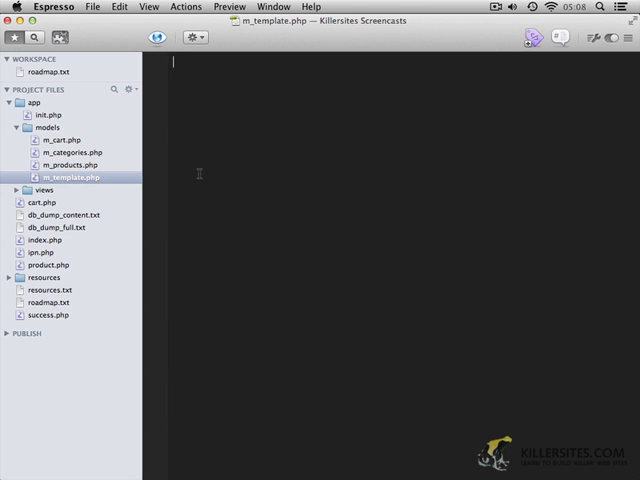
# Begin m_template.php with <?php and a 'Template Class' block comment about views, alerts, errors, view data.
pyautogui.write('</')
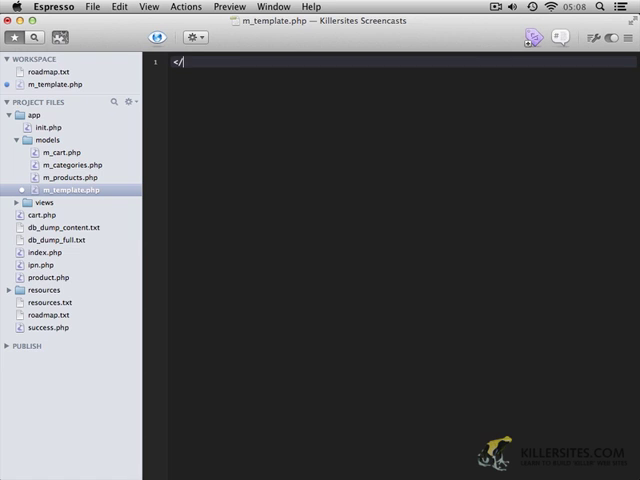
pyautogui.write('?php')
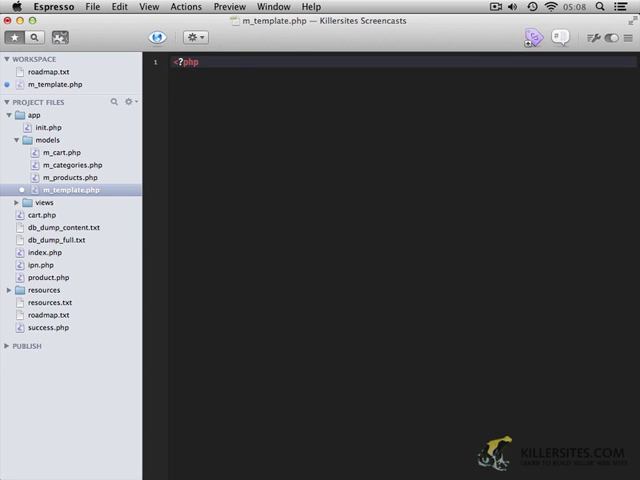
pyautogui.write('/')
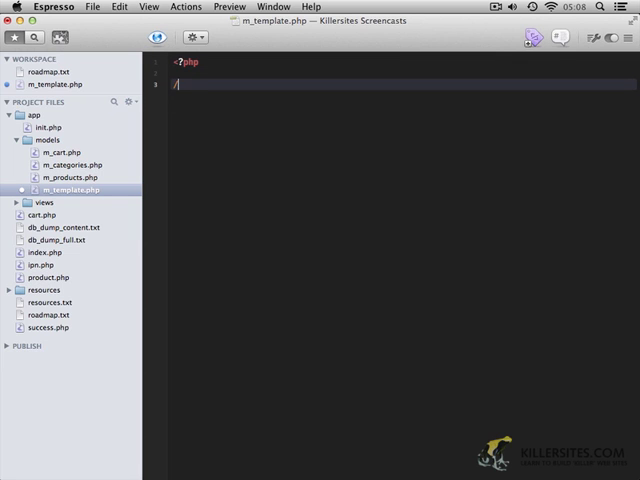
pyautogui.write('*')
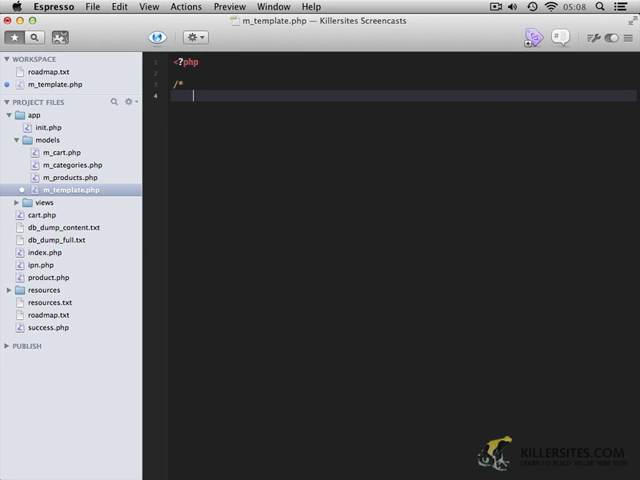
pyautogui.write('Template Class')
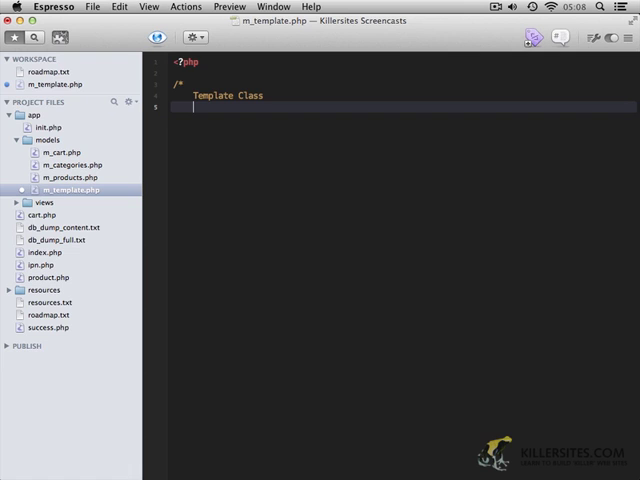
pyautogui.write('Handle all')
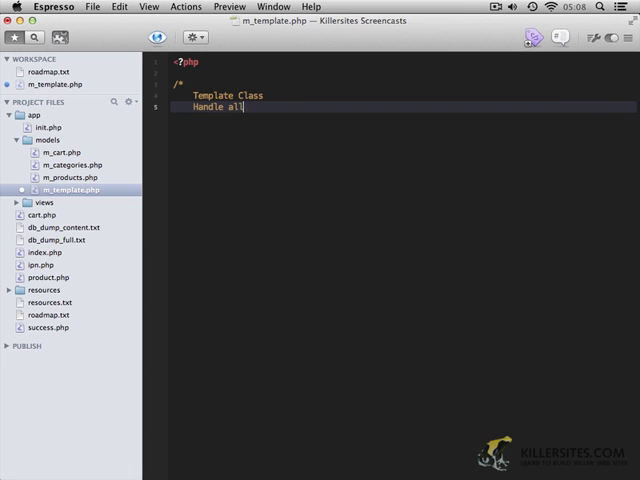
pyautogui.write('templating tasks - displaying views, al')
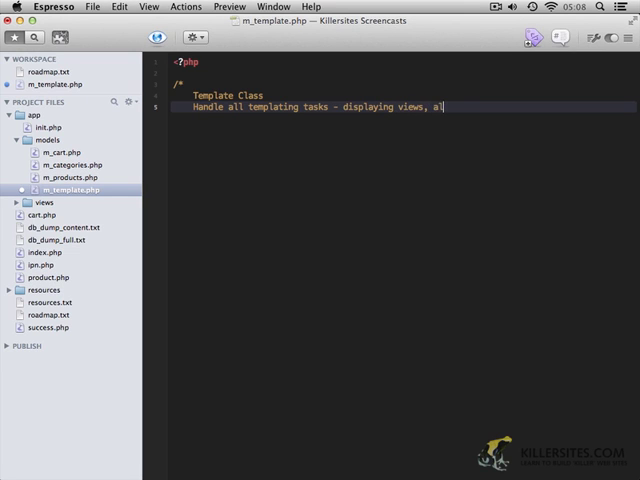
pyautogui.write('erts, er')
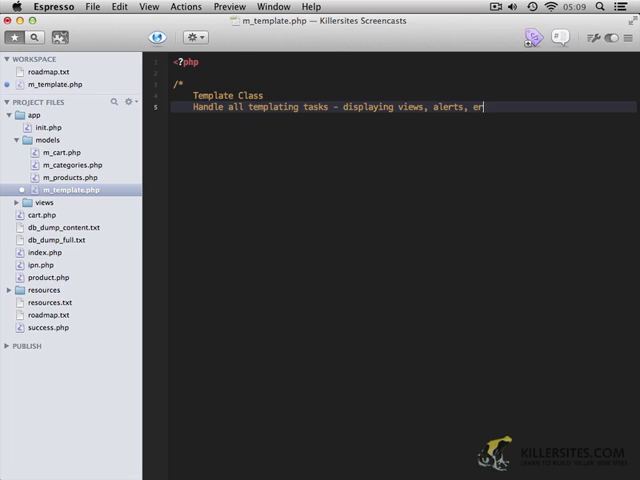
pyautogui.write('rors and view data')
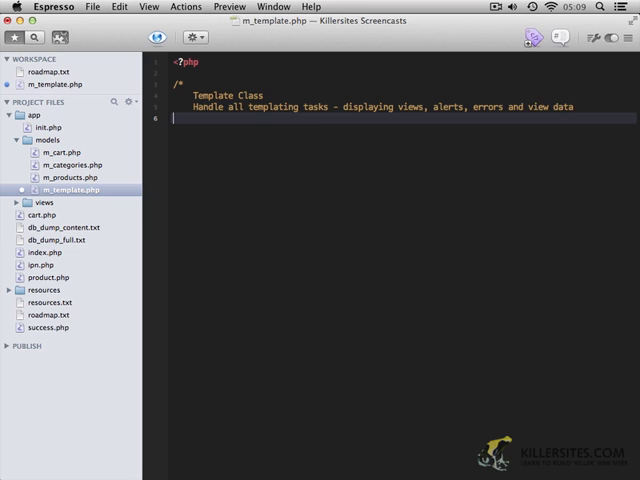
pyautogui.write('*/')
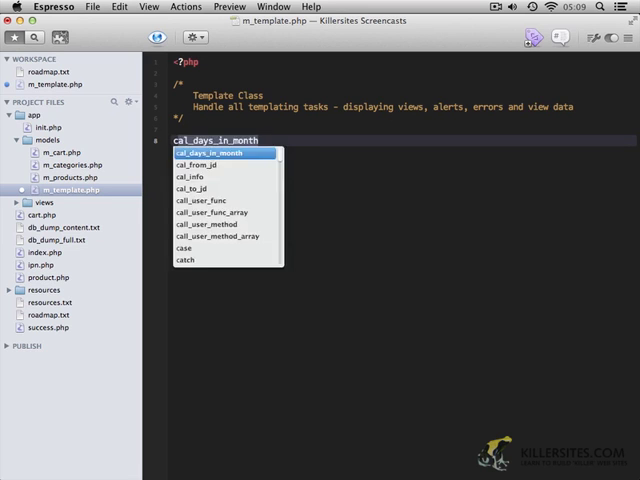
# Add 'class Template' containing an empty 'function __construct() {}'.
pyautogui.write('class Tempnam')
pyautogui.write('{')
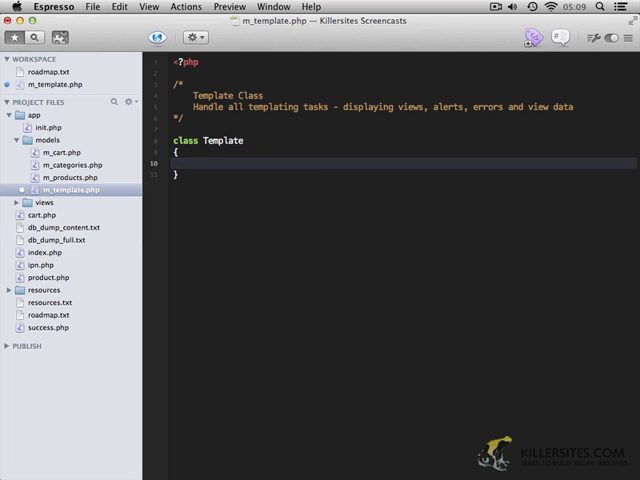
pyautogui.write('function')
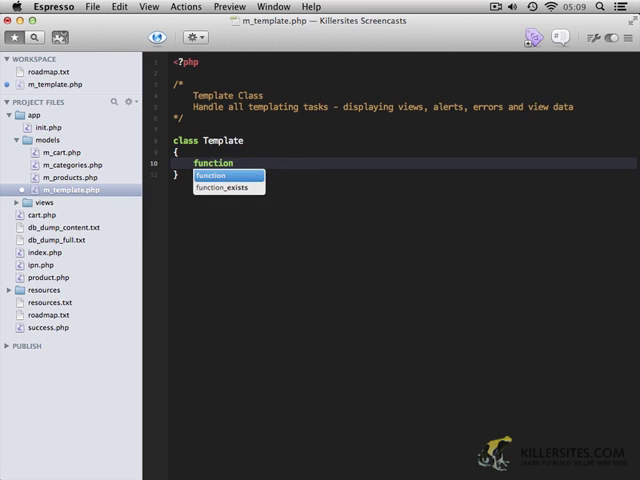
pyautogui.write('__construct()')
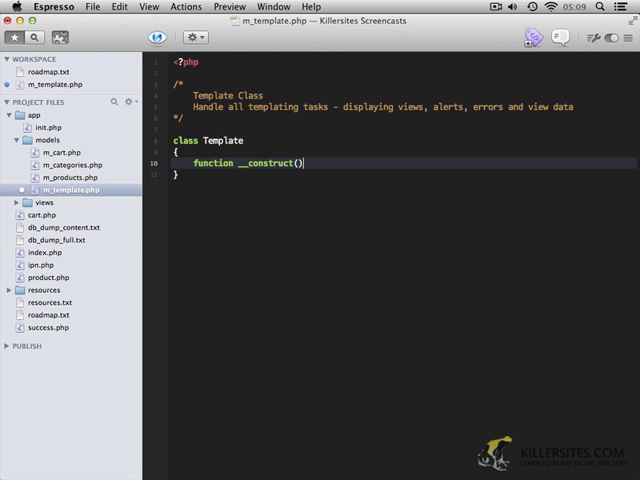
pyautogui.write('{}')
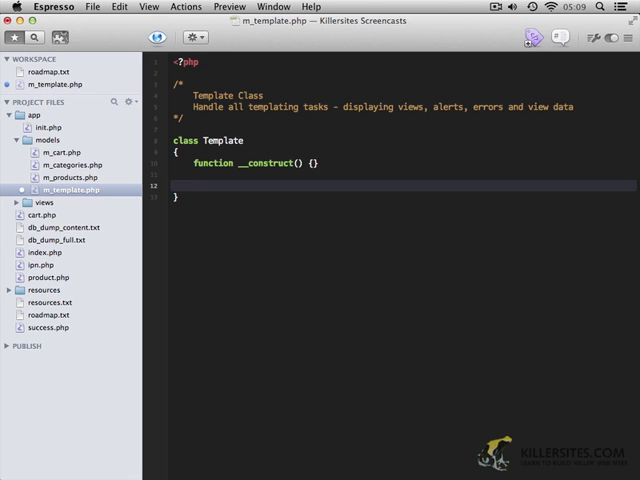
# Write 'public function load($url)' whose body is include($url);, with a docblock template above.
pyautogui.write('pack')
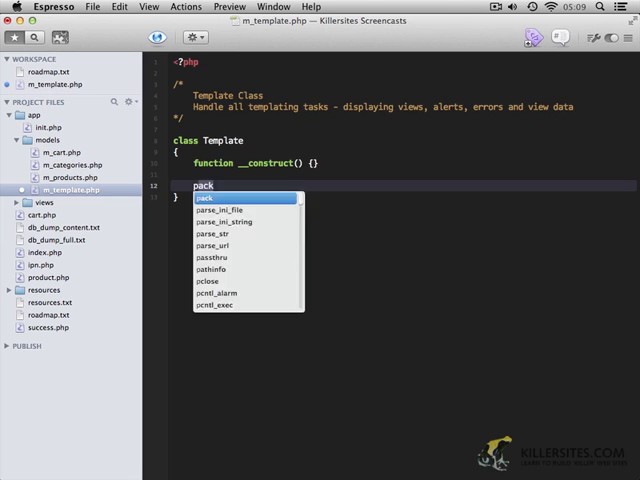
pyautogui.write('public function load')
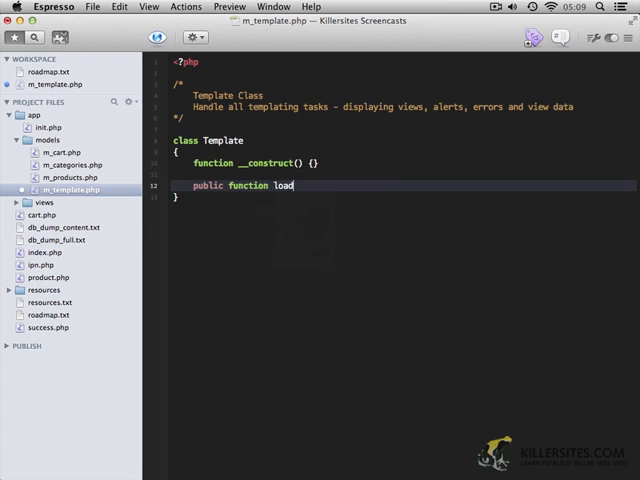
pyautogui.write('($url)')
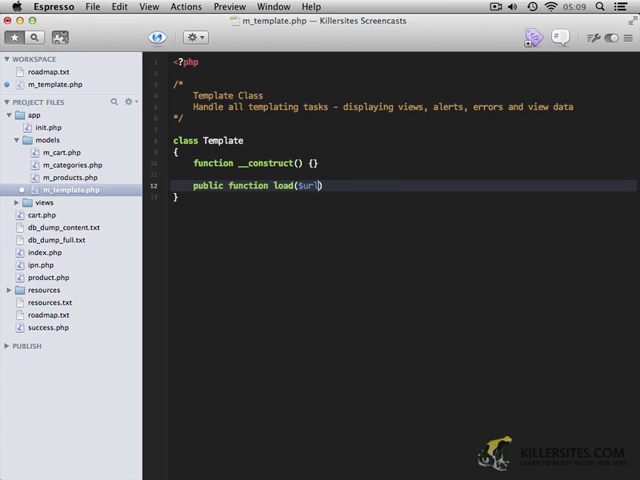
pyautogui.write('{')
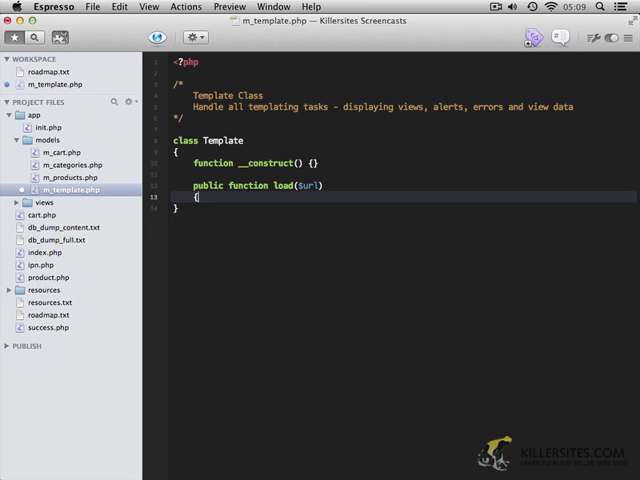
pyautogui.press('enter')
pyautogui.write('include($')
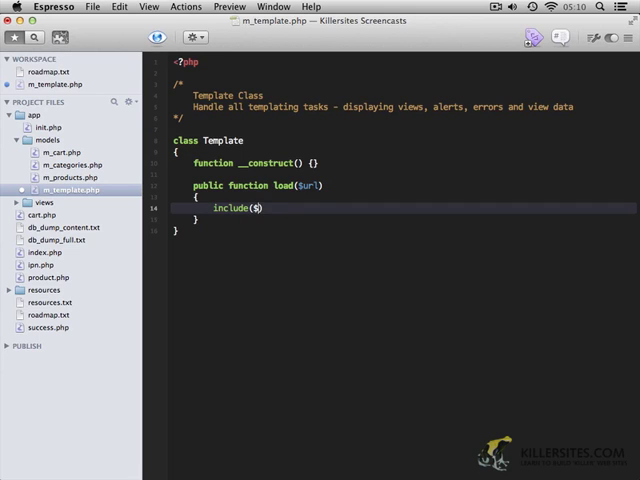
pyautogui.write('url);')
pyautogui.write('/**')
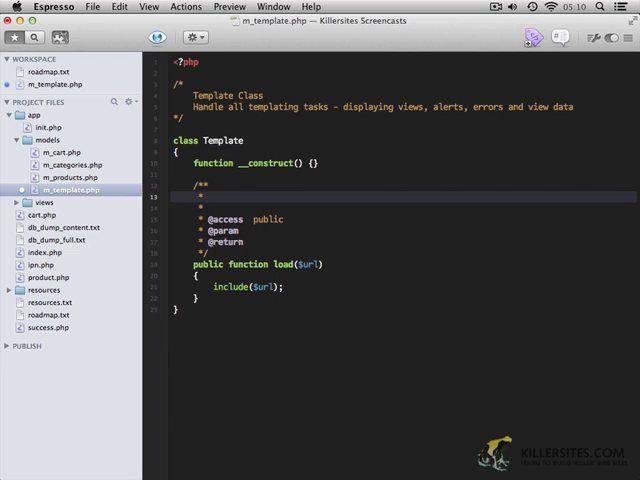
pyautogui.click(210, 195)
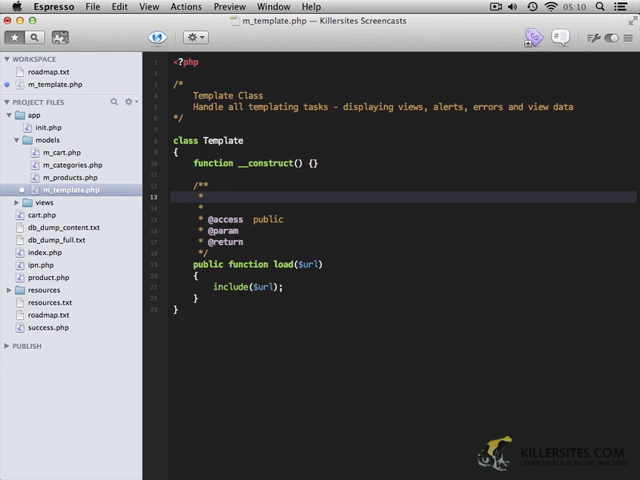
pyautogui.write('Loads specified url')
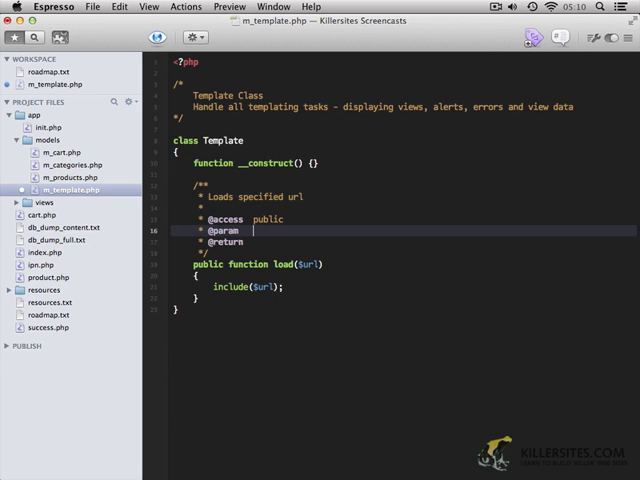
pyautogui.write('string')
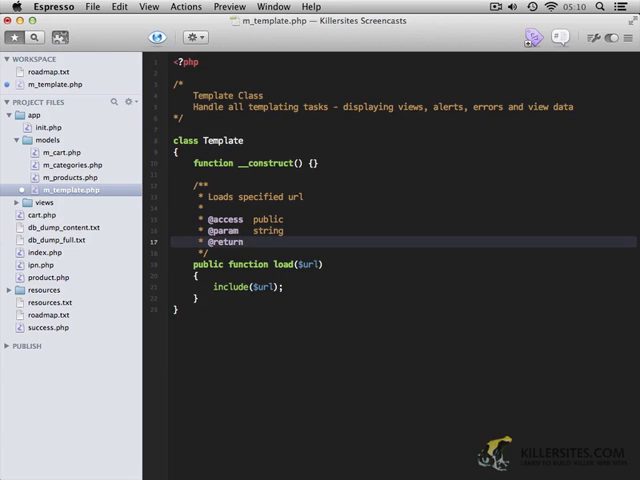
pyautogui.write('null')
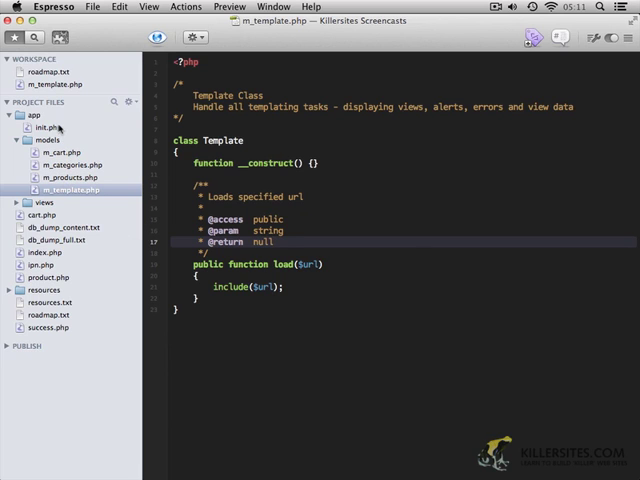
# In init.php, include 'app/models/m_template.php' under the create-objects comment.
pyautogui.click(48, 127)
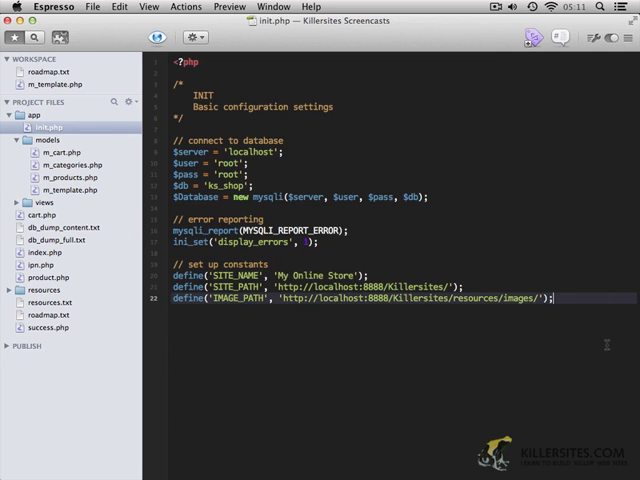
pyautogui.write('// create objects')
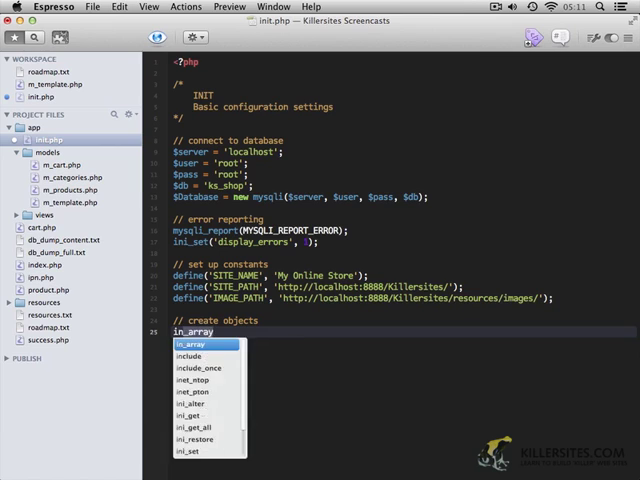
pyautogui.click(187, 356)
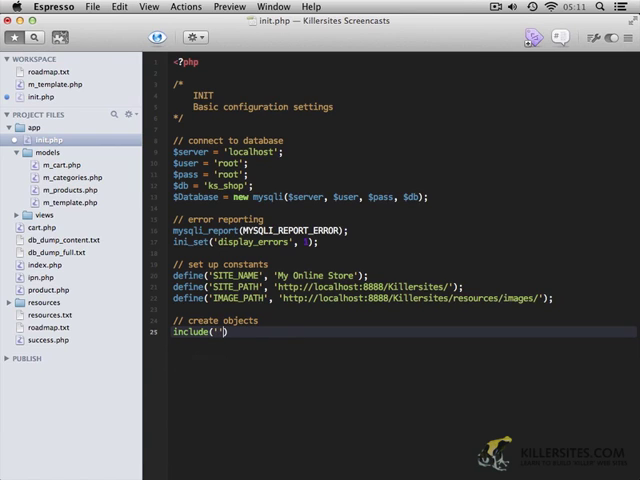
pyautogui.write('app/')
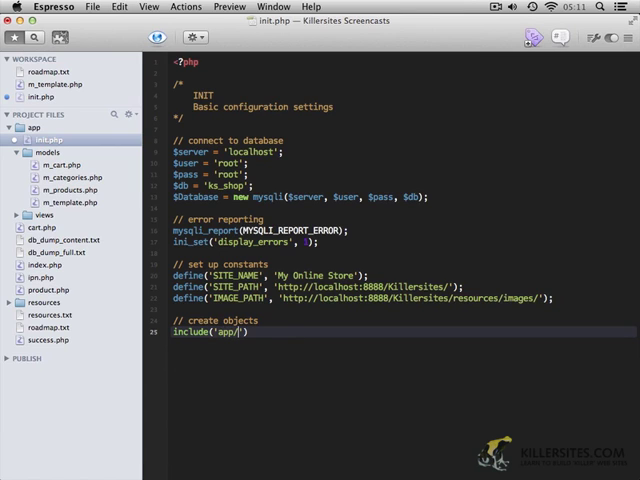
pyautogui.write('models/m_te')
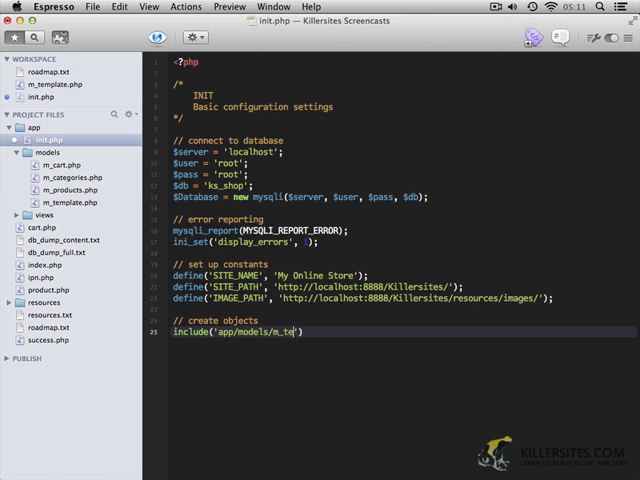
pyautogui.write("mplate.php')")
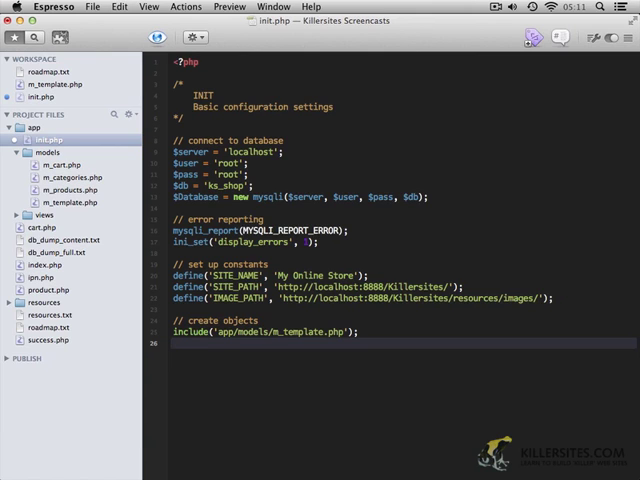
# Instantiate the class with '$Template = new Template();'.
pyautogui.write('$Template =')
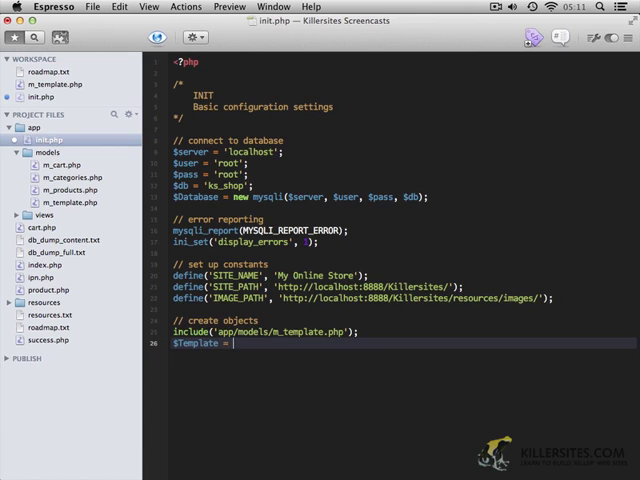
pyautogui.write('new Template()')
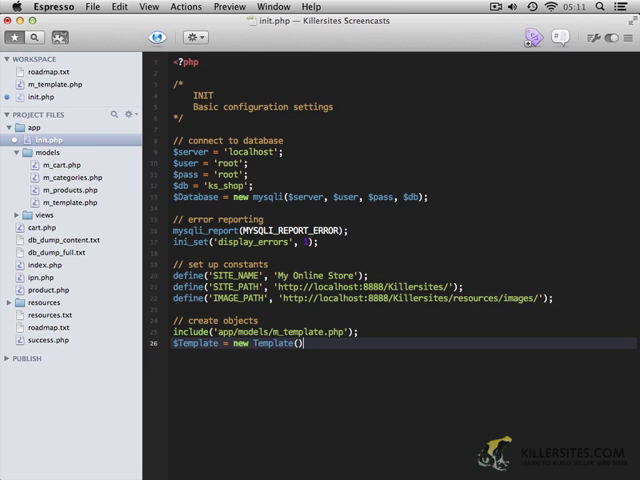
pyautogui.write(';')
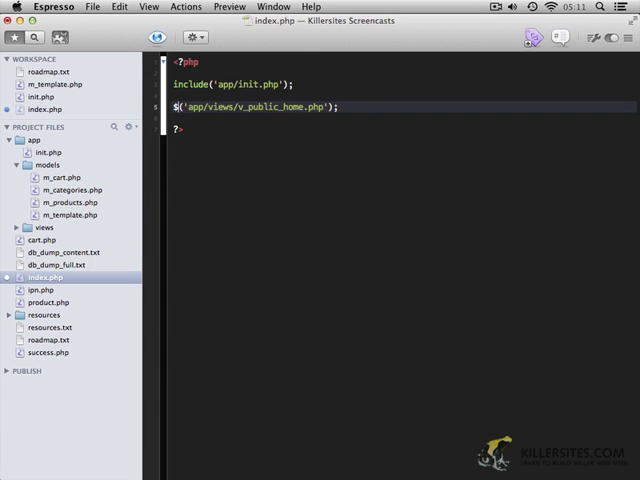
# Change index.php line 5 to $Template->load('app/views/v_public_home.php').
pyautogui.write('Template->')
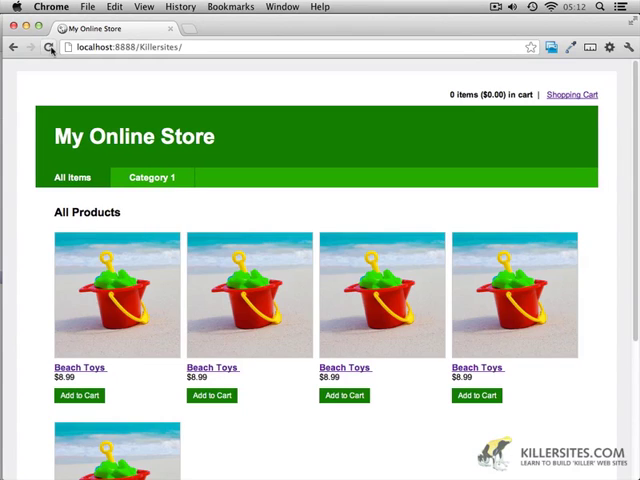
# Reload localhost:8888/Killersites/ in Chrome to confirm the store still shows products.
pyautogui.click(31, 348)
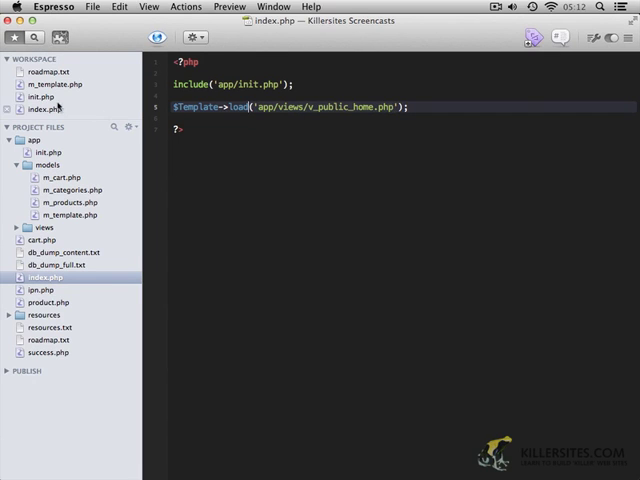
# In m_template.php add 'public function redirect($url)' with header("Location: $url"); exit;.
pyautogui.click(47, 84)
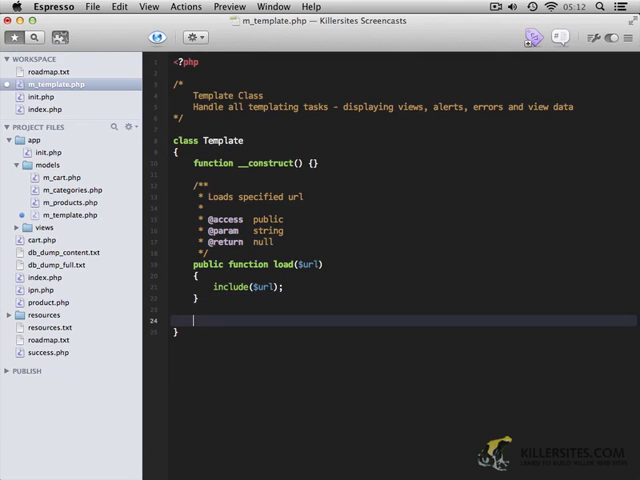
pyautogui.write('public')
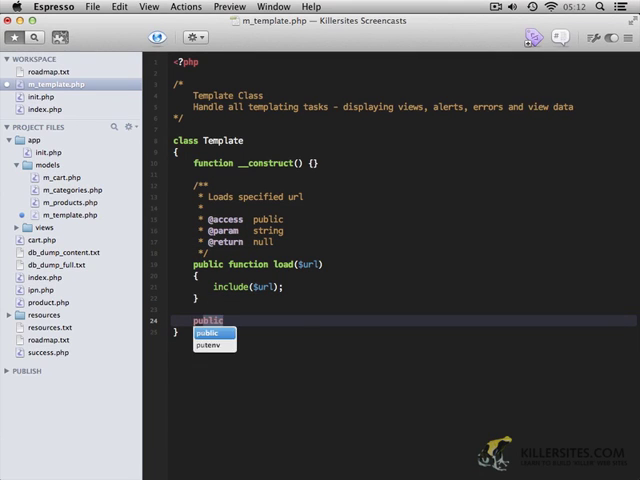
pyautogui.write('function')
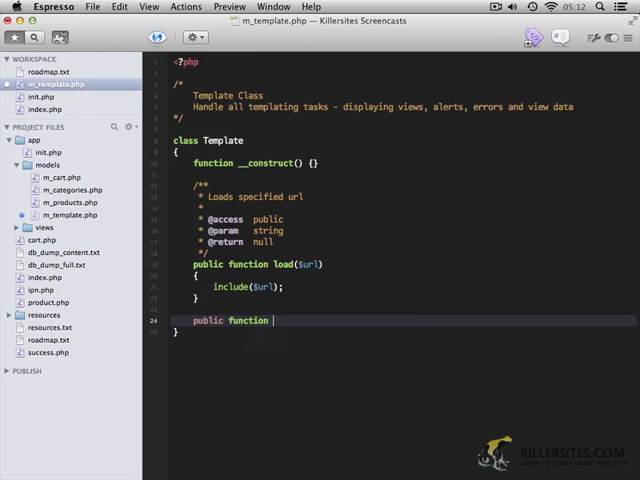
pyautogui.write('redirect(')
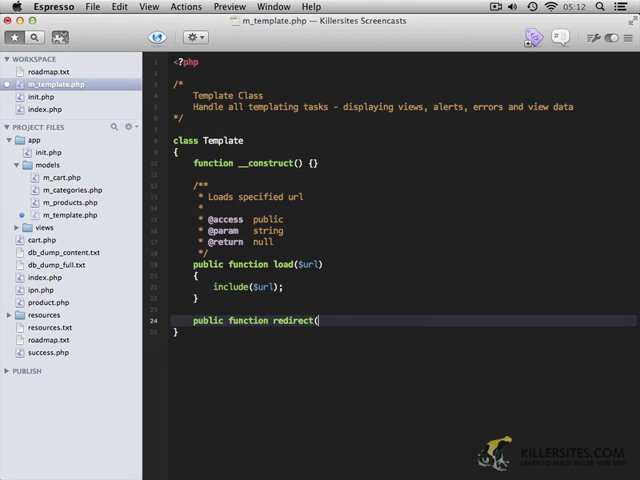
pyautogui.write('$url)')
pyautogui.write('header("')
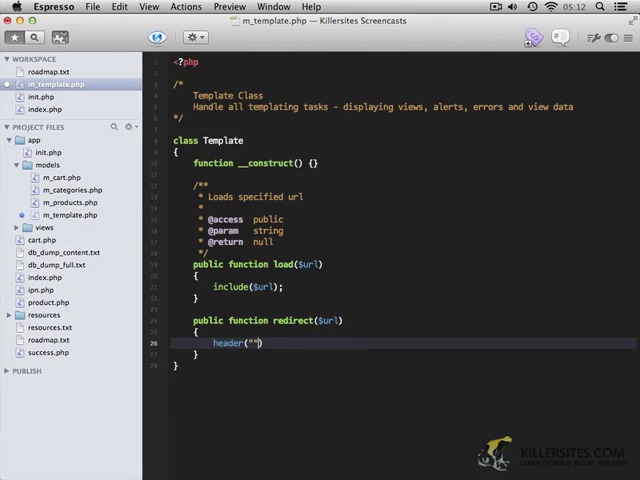
pyautogui.write('Location:')
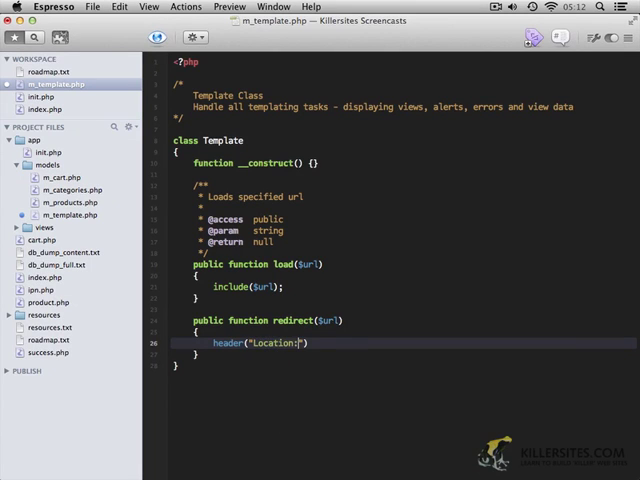
pyautogui.write('$url')
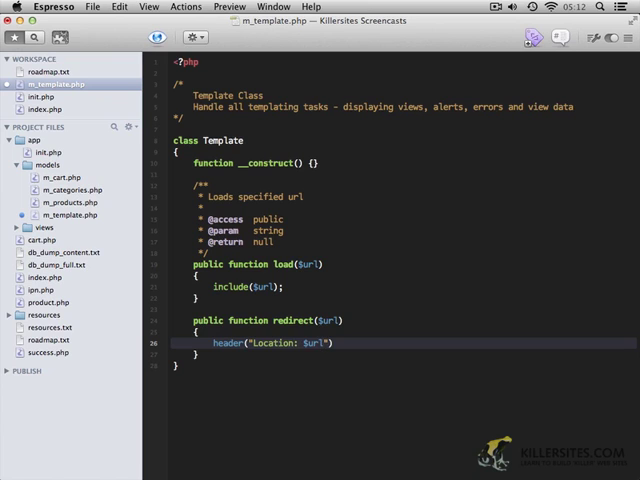
pyautogui.write(';')
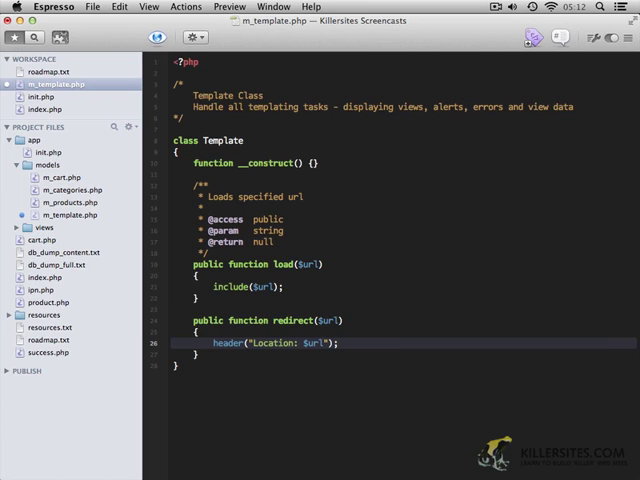
pyautogui.write('exit;')
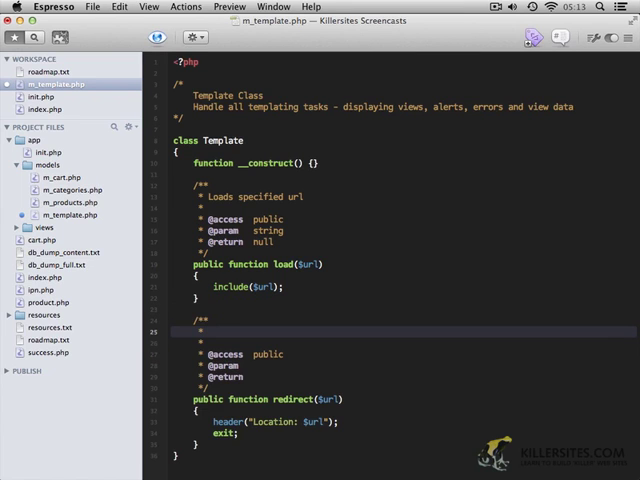
pyautogui.write('Redirects to sp')
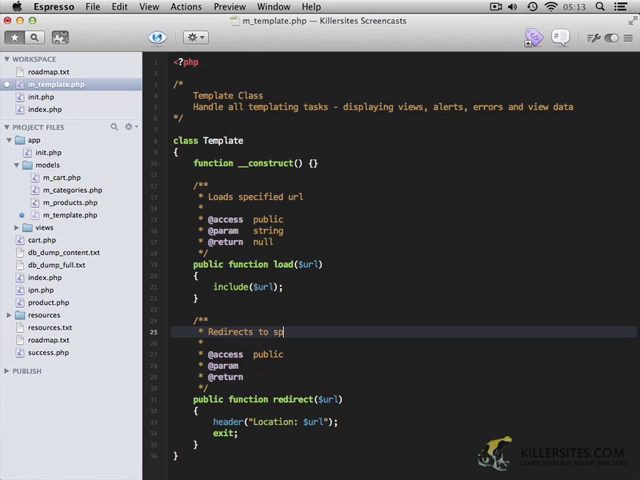
pyautogui.write('ecified url')
pyautogui.click(403, 377)
pyautogui.write('  n')
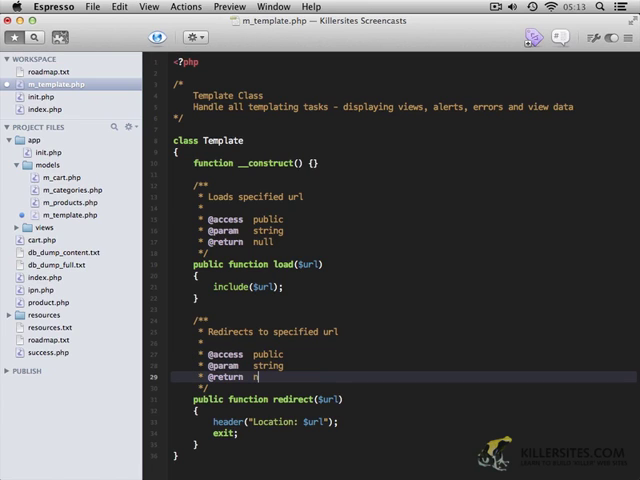
pyautogui.write('ull')
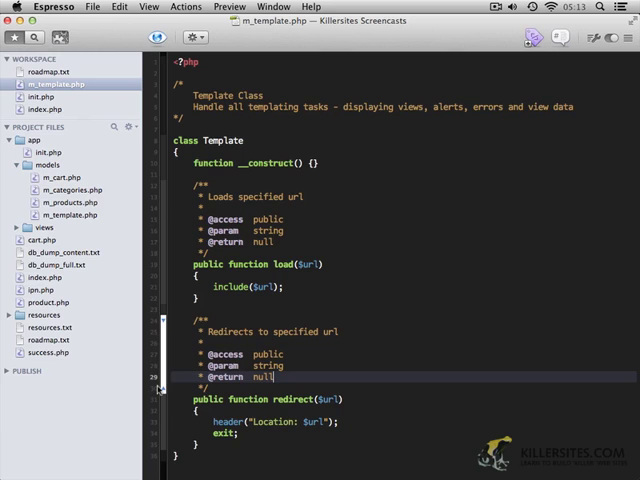
pyautogui.click(40, 96)
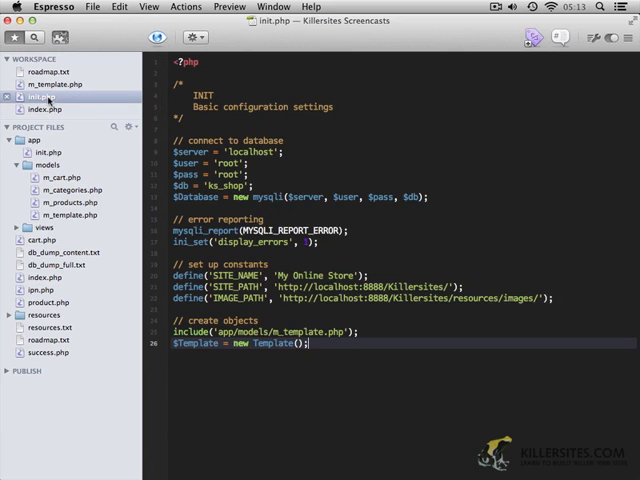
pyautogui.click(46, 109)
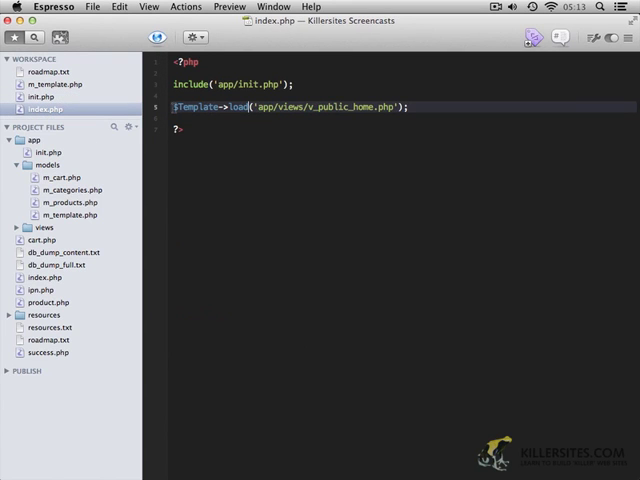
pyautogui.write('//')
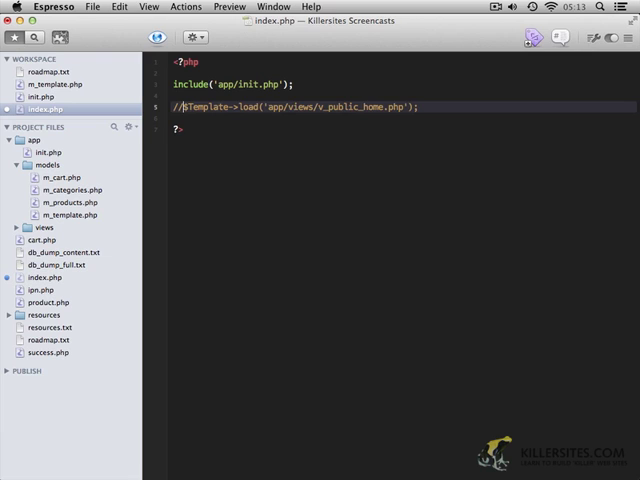
pyautogui.write("$Template->redirect('")
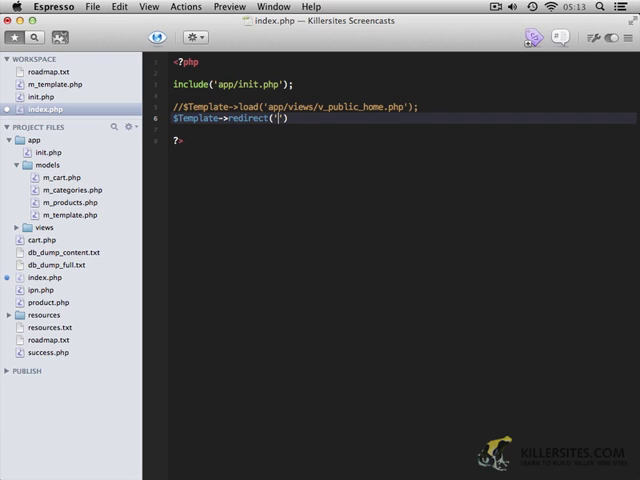
pyautogui.write('http://www.killersites.com')
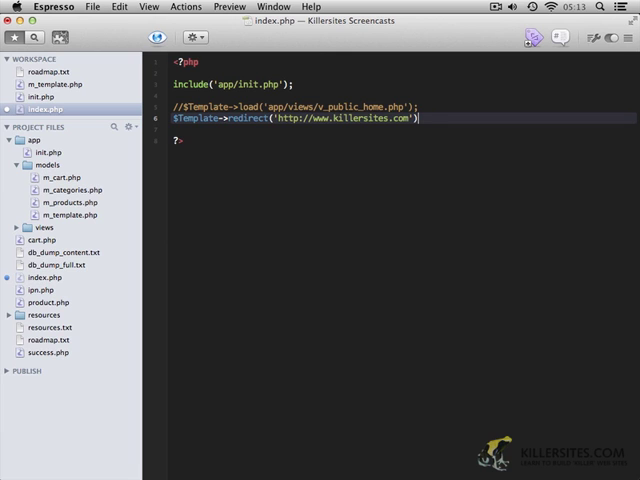
pyautogui.moveTo(12, 280)
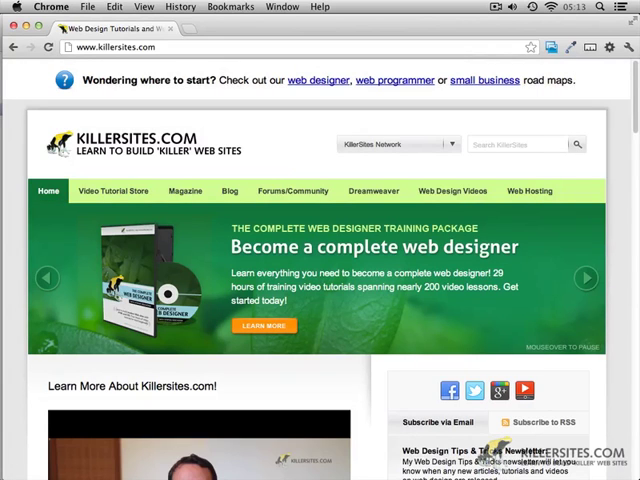
pyautogui.moveTo(32, 266)
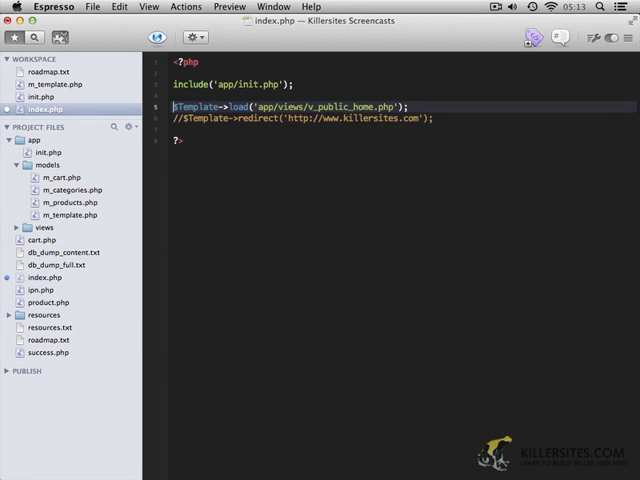
# Review the load() and redirect() methods in m_template.php, then return to index.php.
pyautogui.click(58, 84)
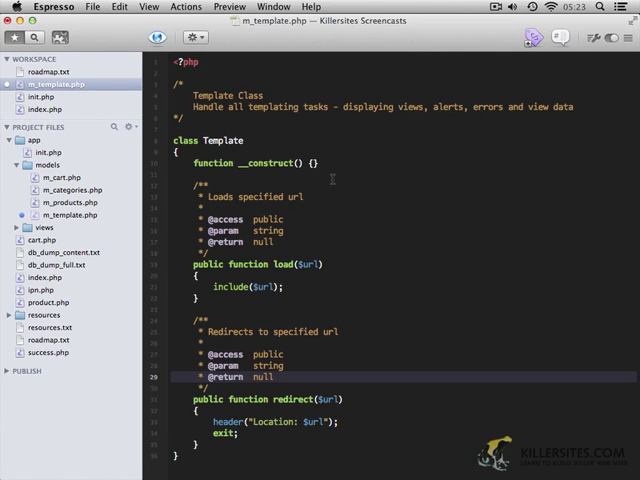
pyautogui.click(273, 377)
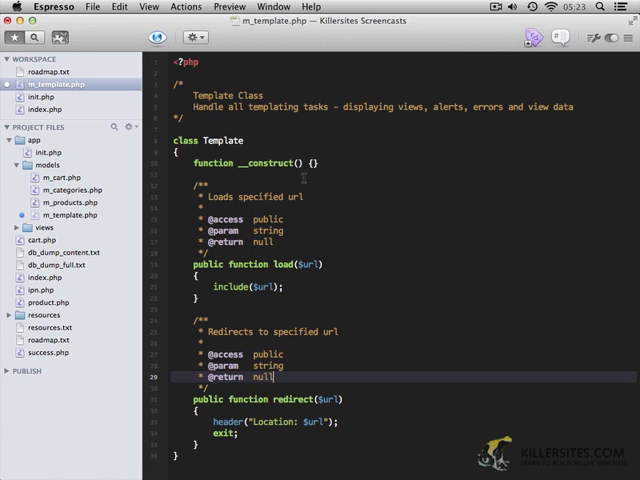
pyautogui.click(46, 108)
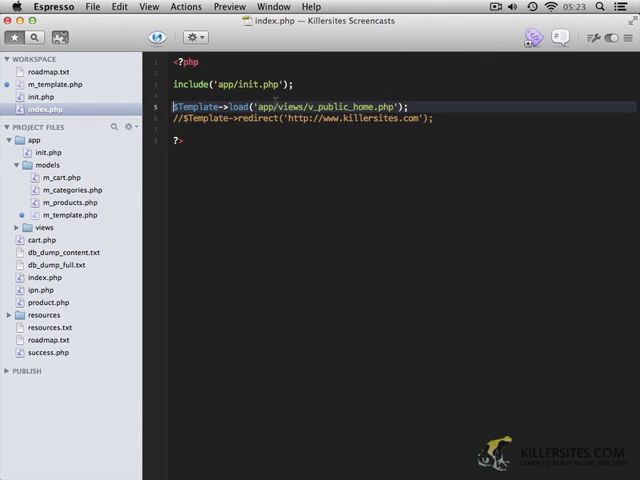
pyautogui.click(177, 103)
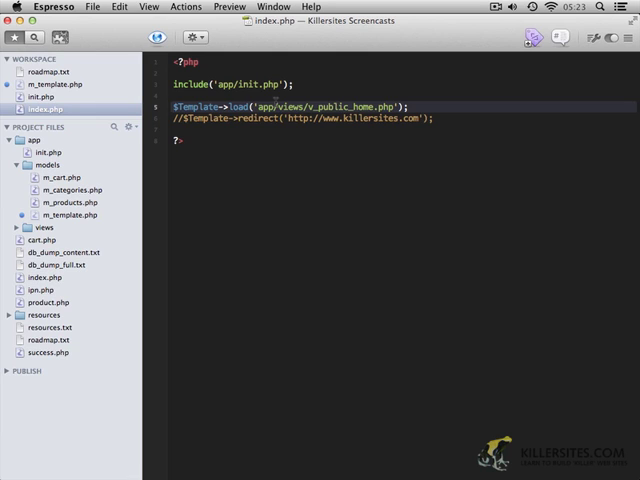
pyautogui.click(176, 102)
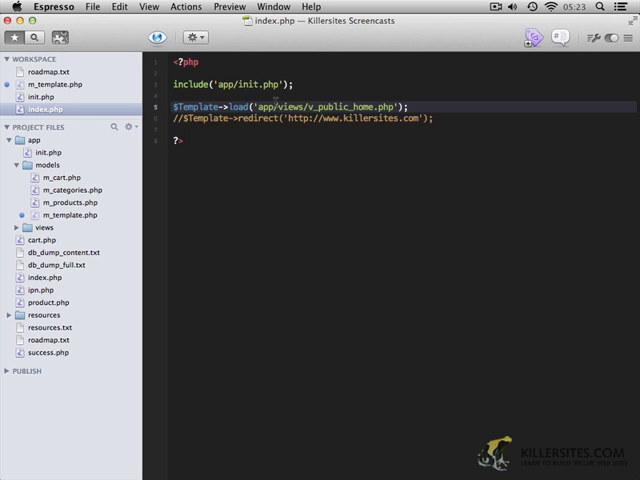
pyautogui.click(172, 106)
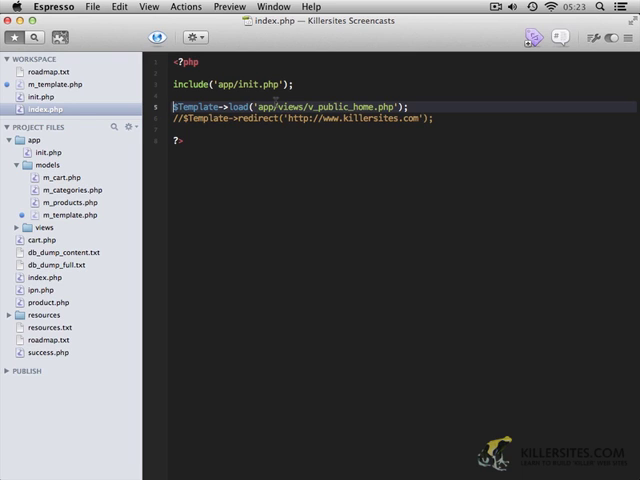
pyautogui.moveTo(113, 87)
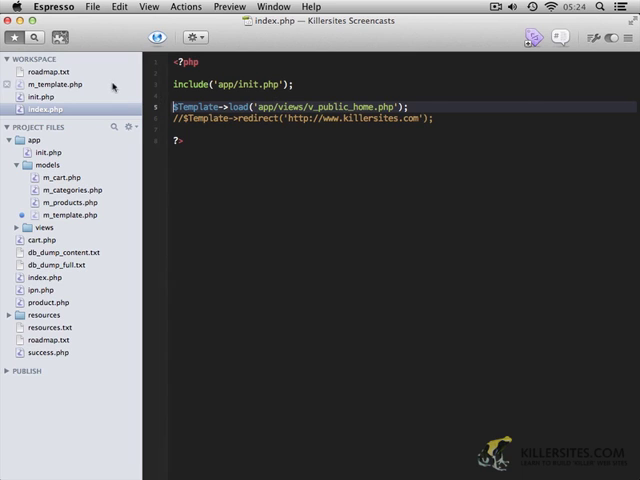